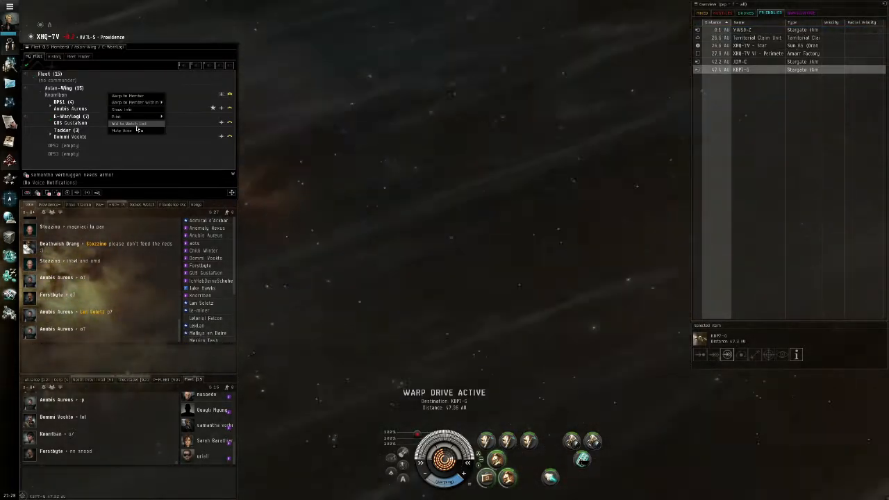
Add the selected fleet member to the watch list from the Fleet window's context menu
click(129, 123)
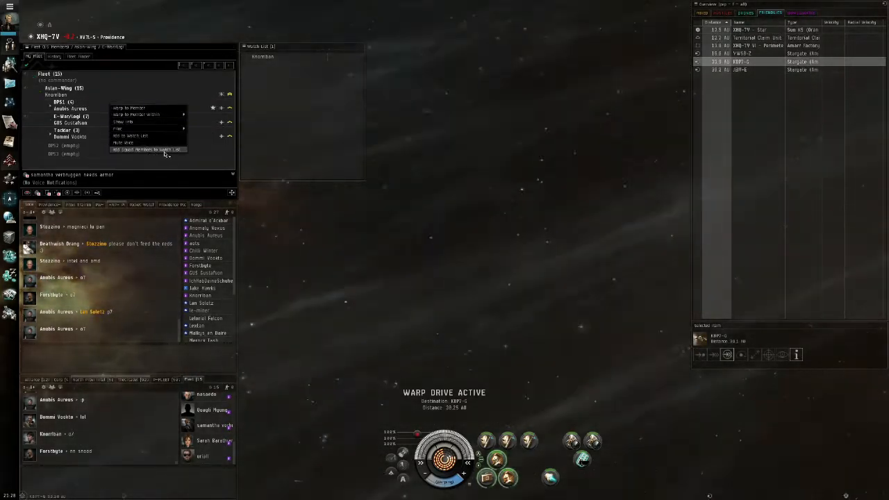
click(146, 150)
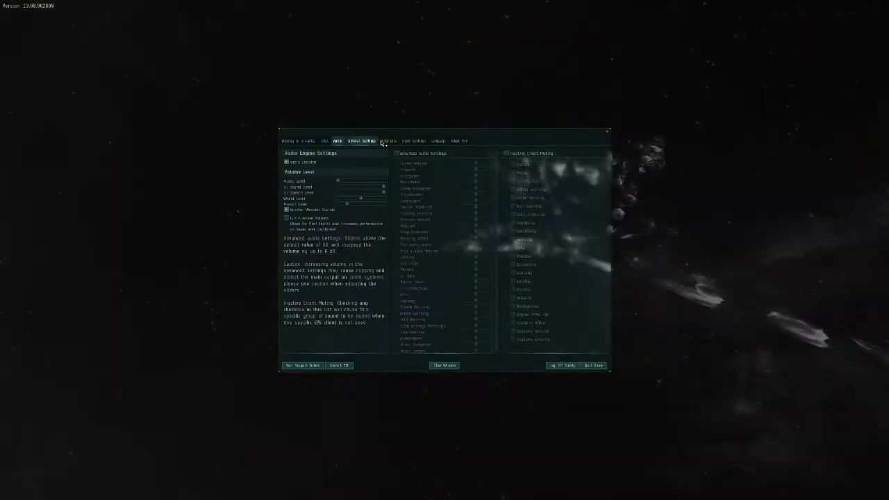
Review the broadcast key bindings under the Navigation shortcuts
click(389, 141)
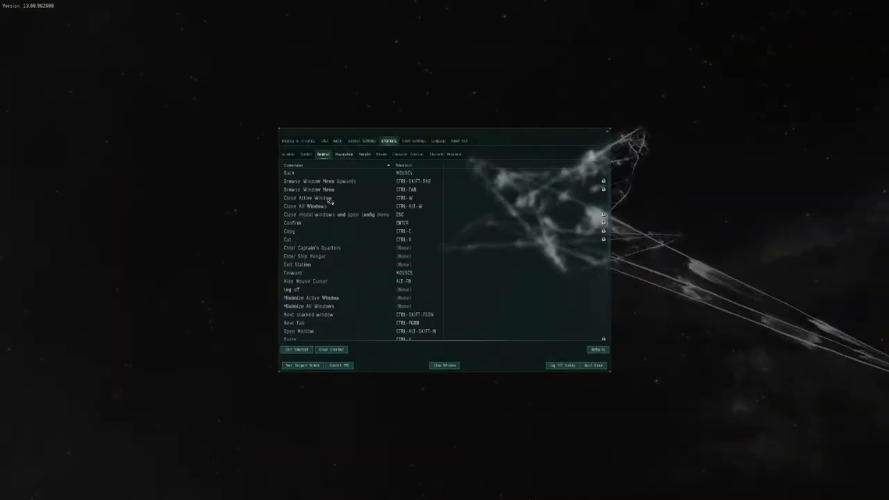
click(348, 153)
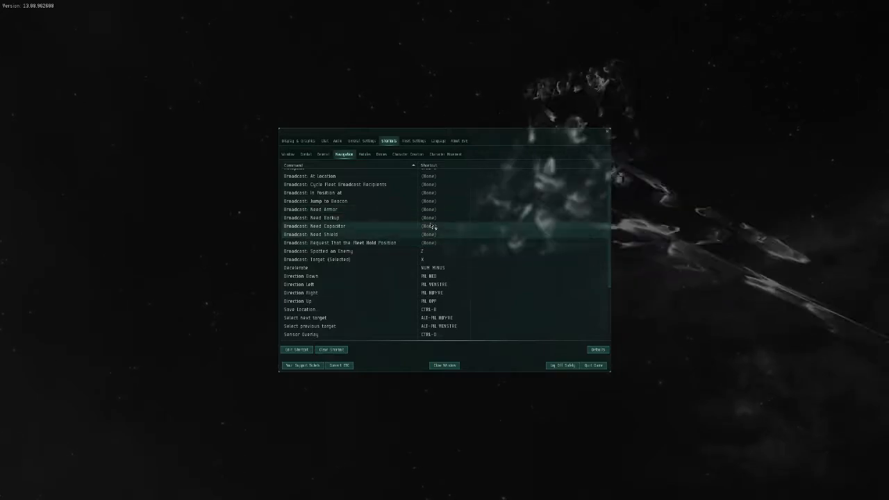
mouse_move(432, 210)
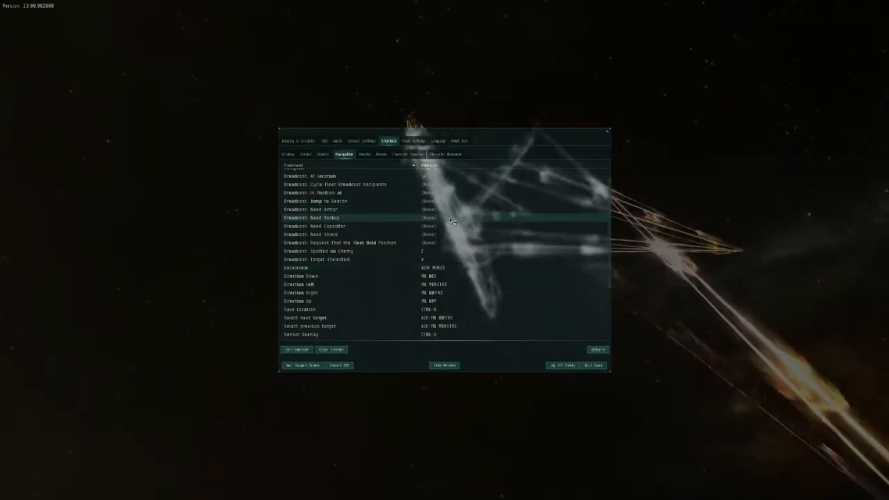
Browse the Combat shortcuts and select a targeting entry for reassignment
click(295, 142)
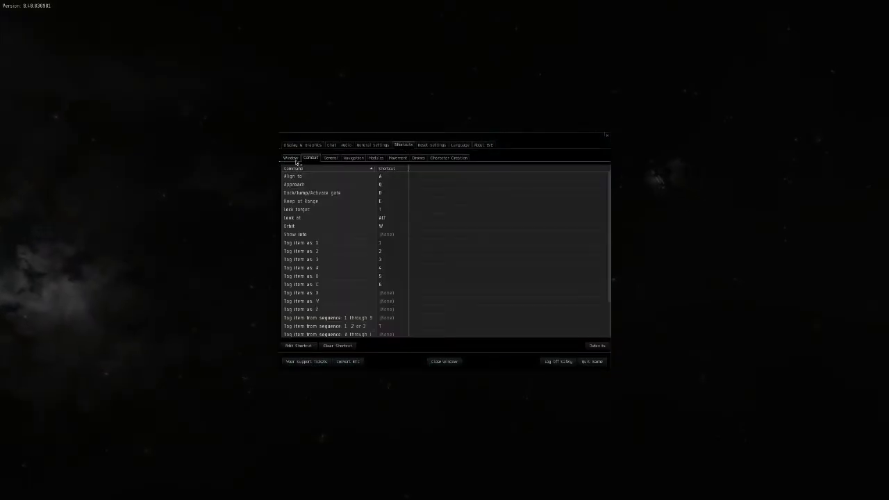
click(340, 209)
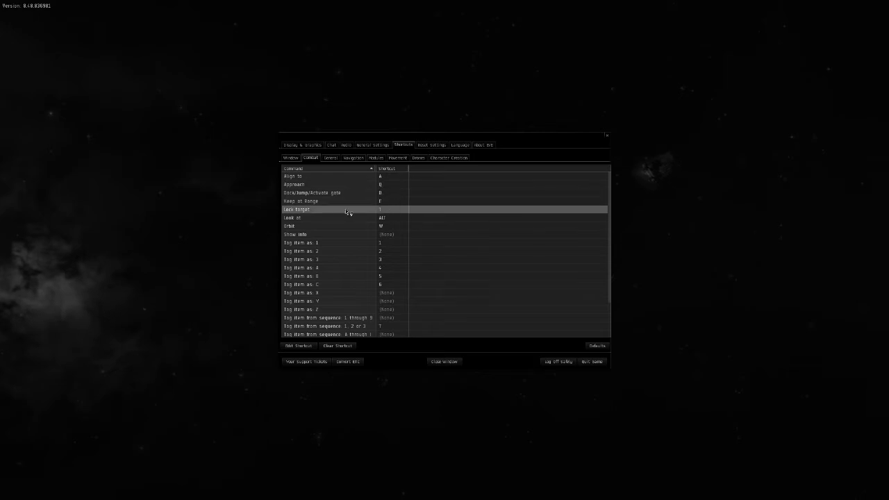
mouse_move(392, 211)
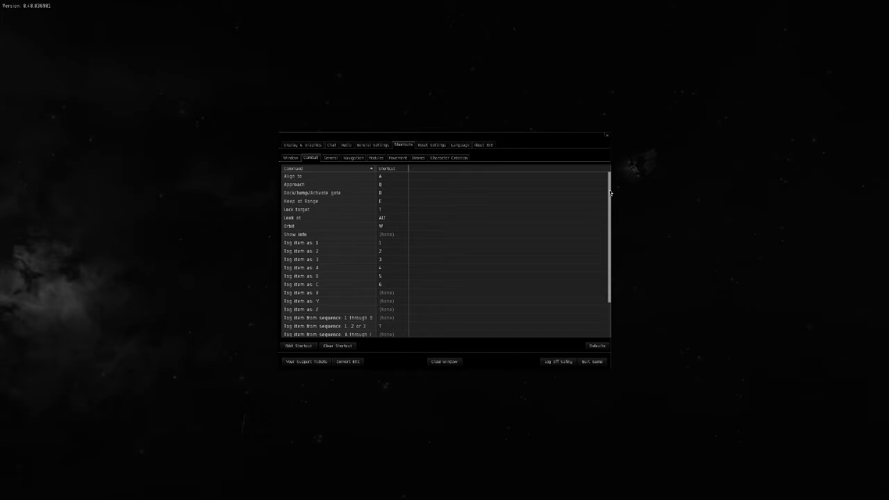
scroll(down, 3)
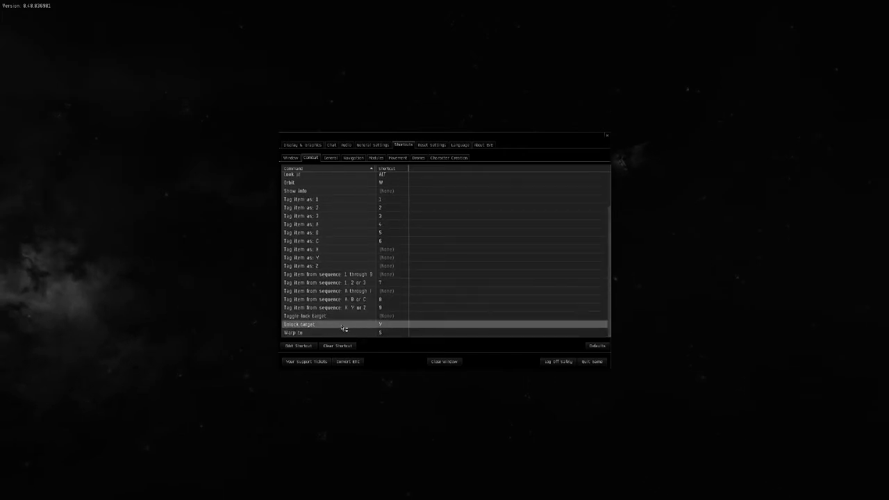
mouse_move(373, 328)
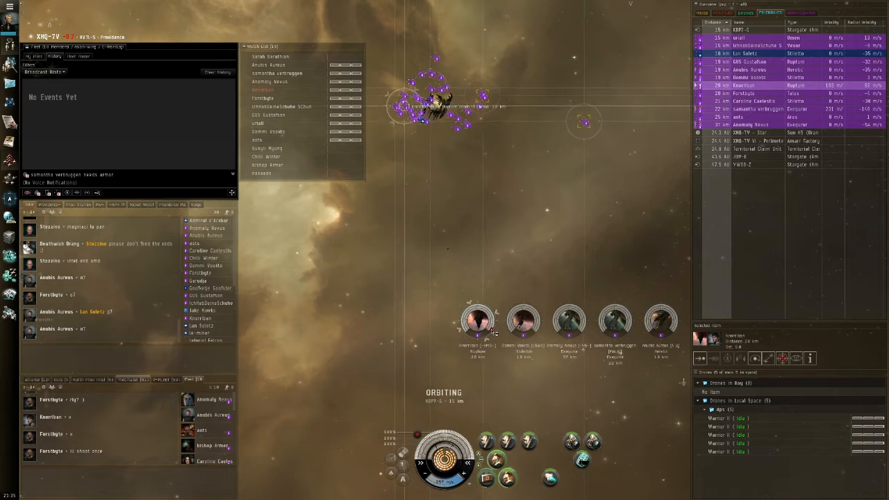
mouse_move(475, 321)
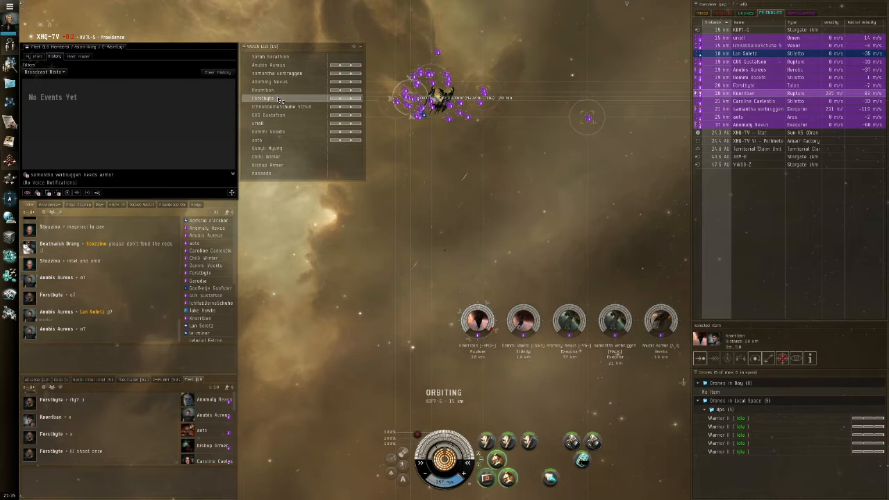
mouse_move(279, 100)
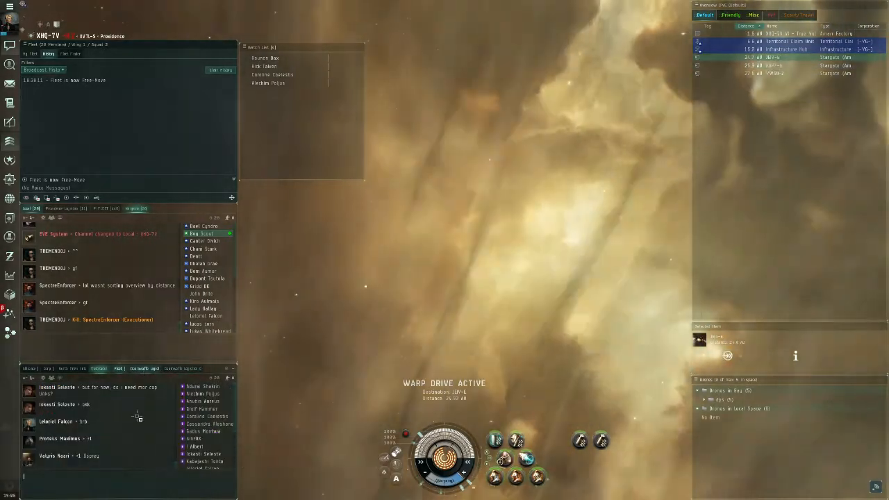
Switch the lower chat panel to the fleet channel showing broadcast instructions
click(145, 369)
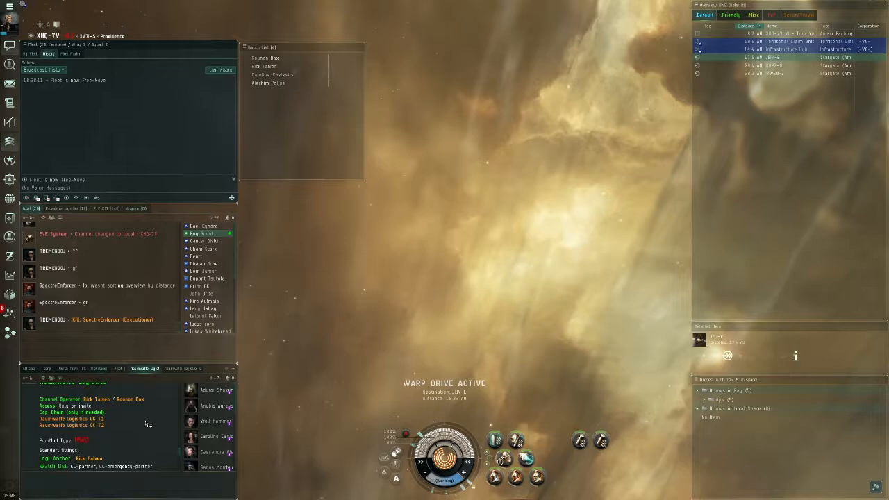